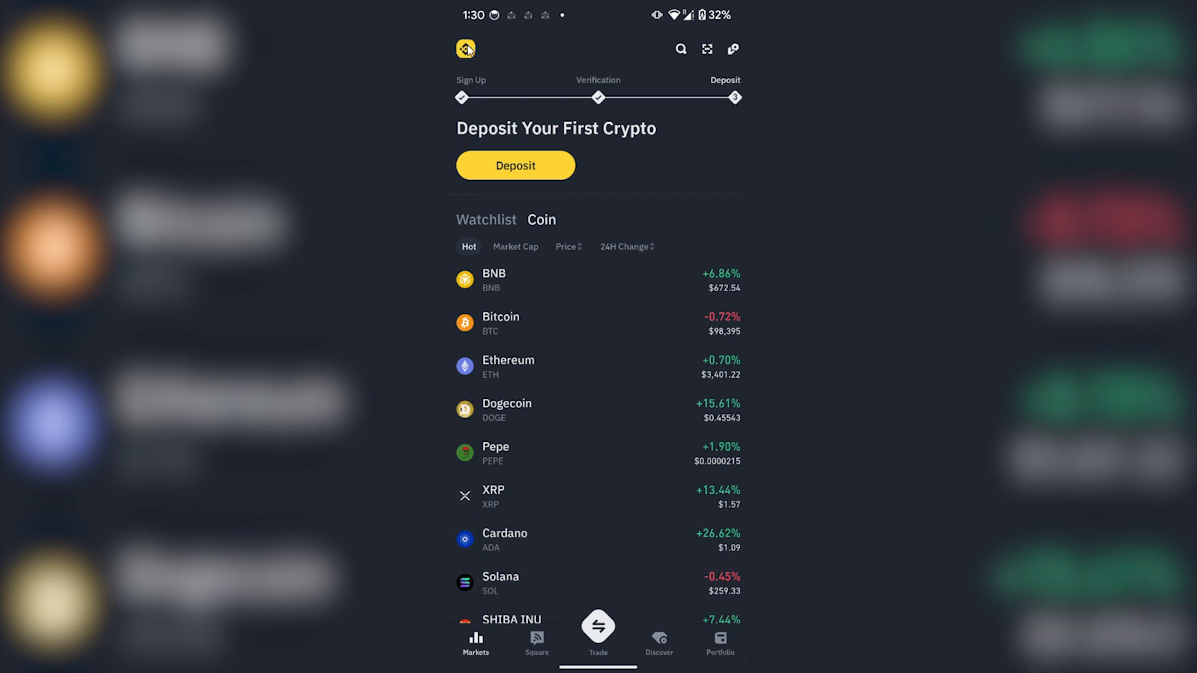
- Go from the profile icon into Settings and bring the Payment section into view
{"action": "left_click", "coordinate": [464, 48]}
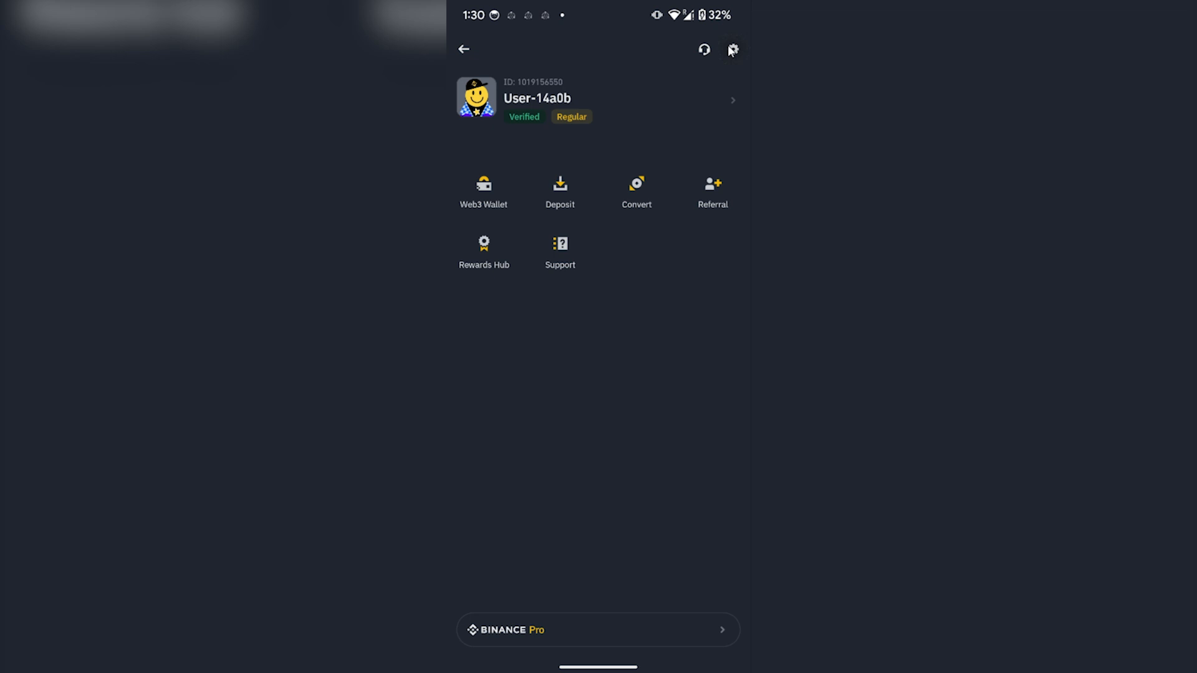
{"action": "left_click", "coordinate": [732, 49]}
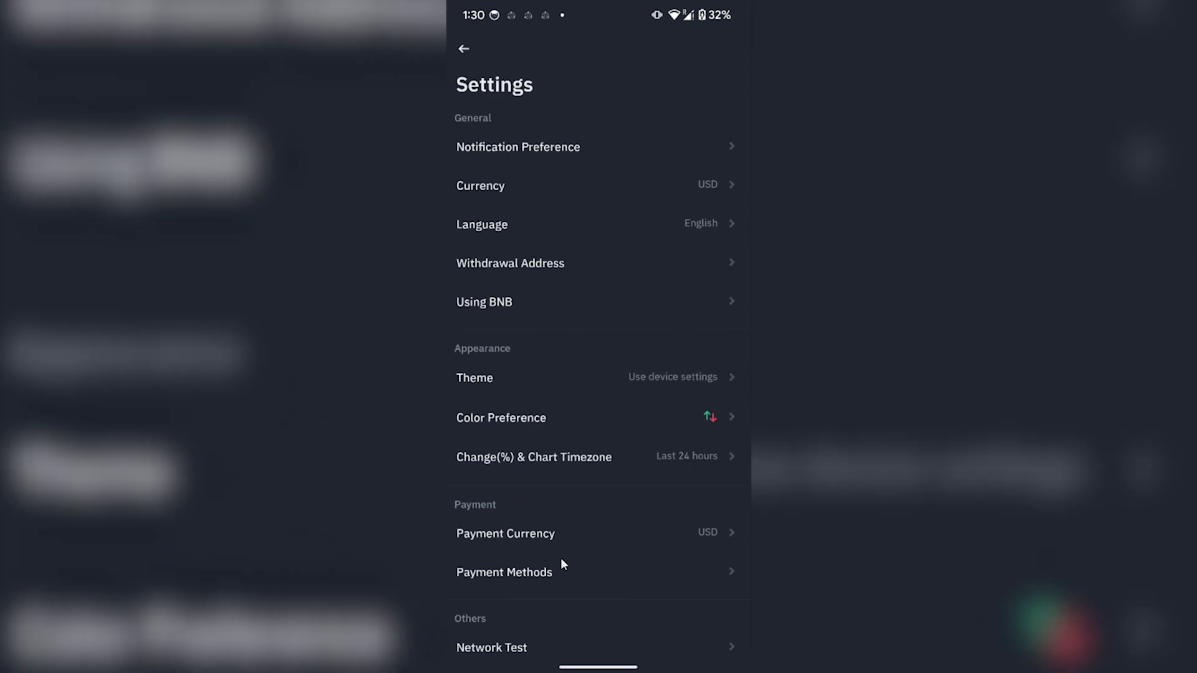
{"action": "scroll", "scroll_direction": "down", "scroll_amount": 3}
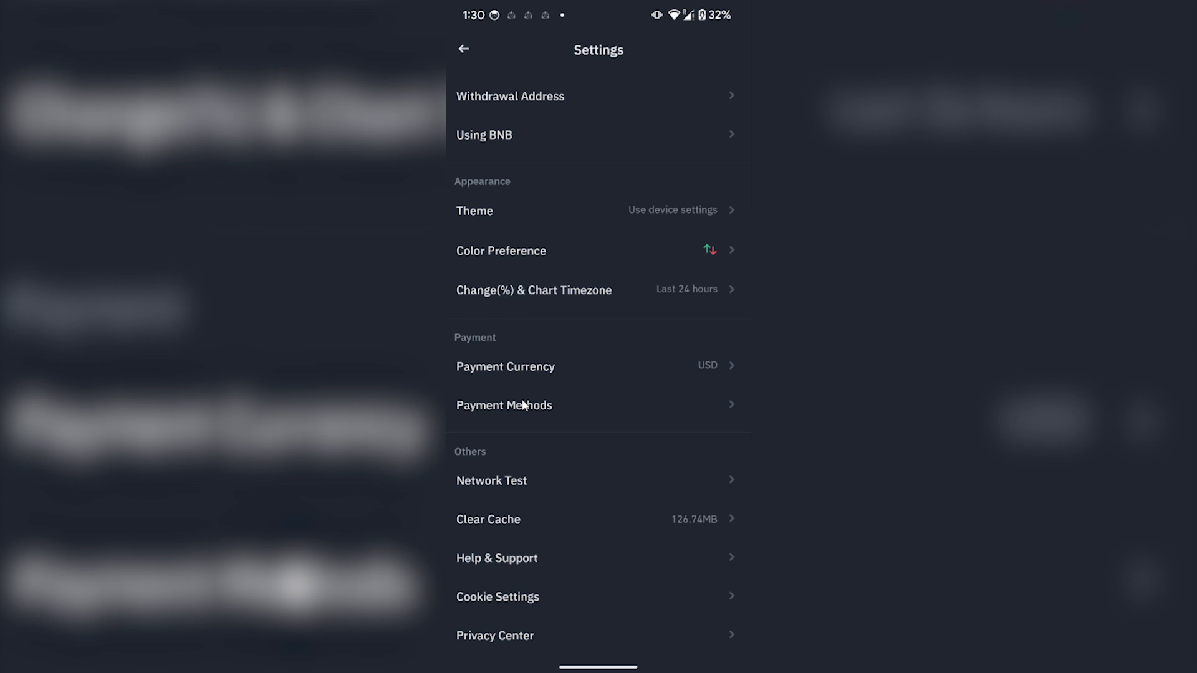
- From the empty P2P payment methods page, start adding one and show the full alphabetical list
{"action": "left_click", "coordinate": [503, 405]}
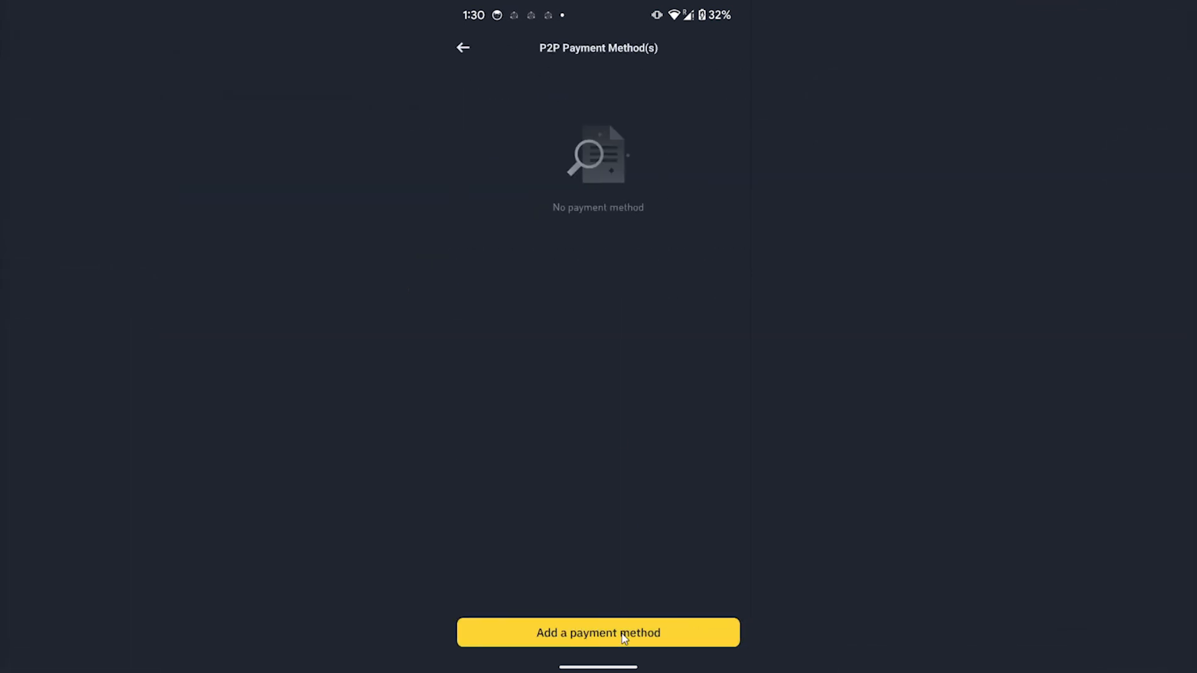
{"action": "left_click", "coordinate": [597, 633]}
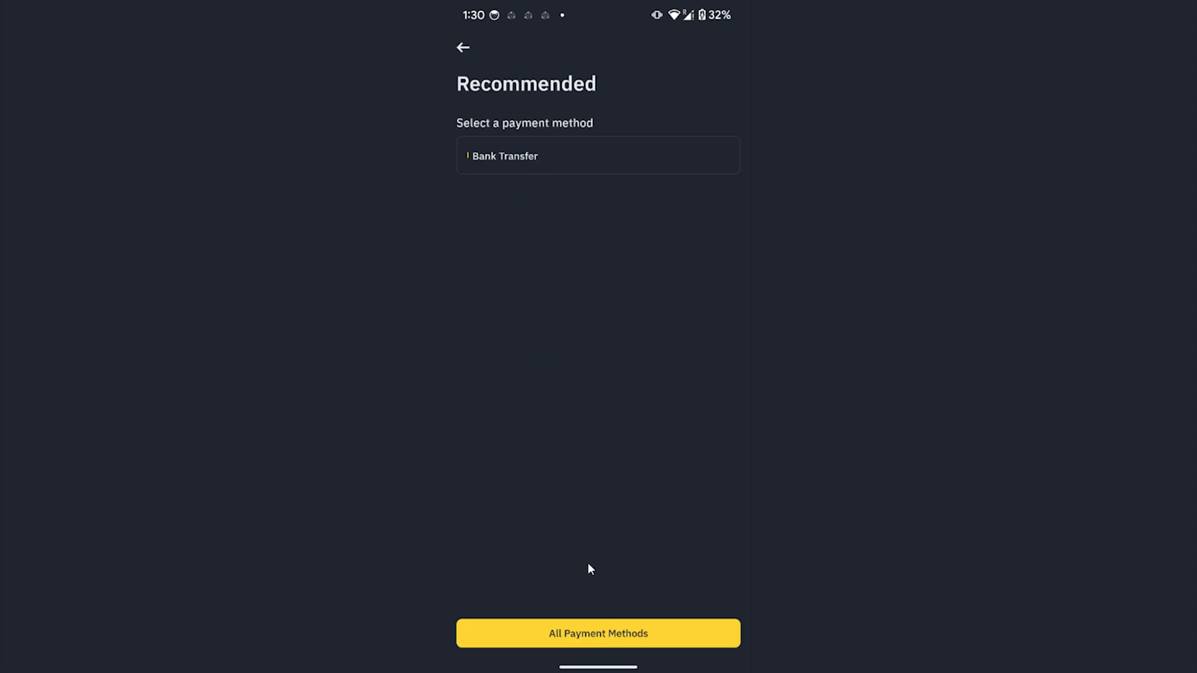
{"action": "left_click", "coordinate": [597, 634]}
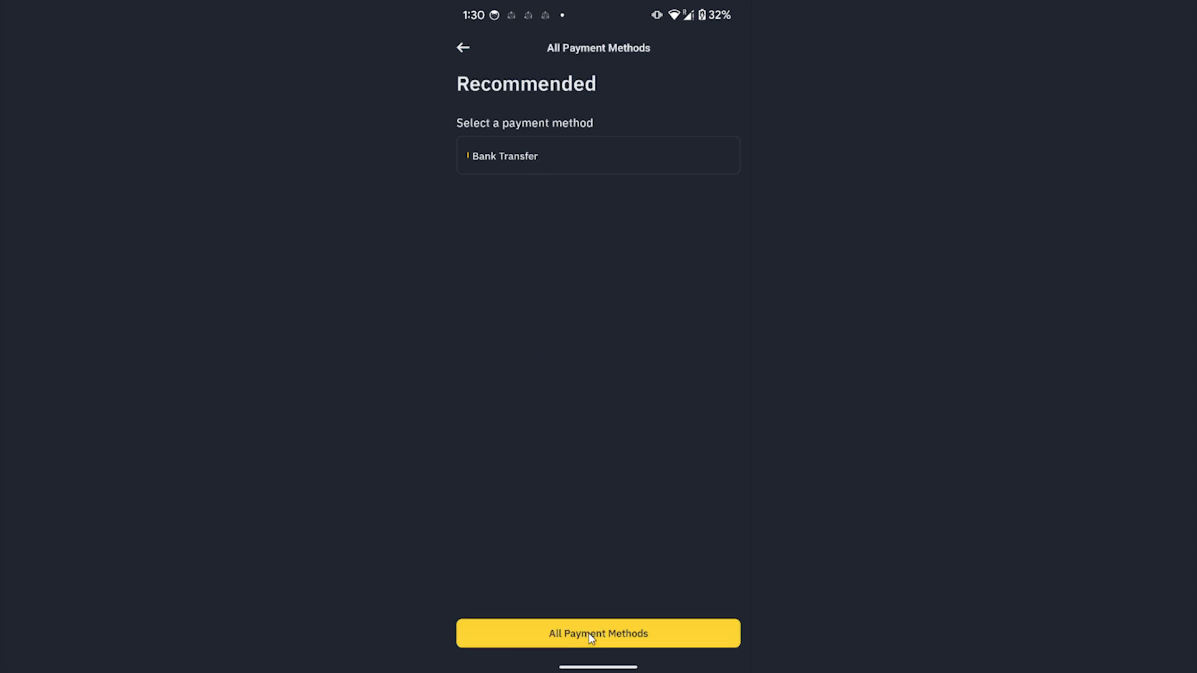
{"action": "left_click", "coordinate": [597, 633]}
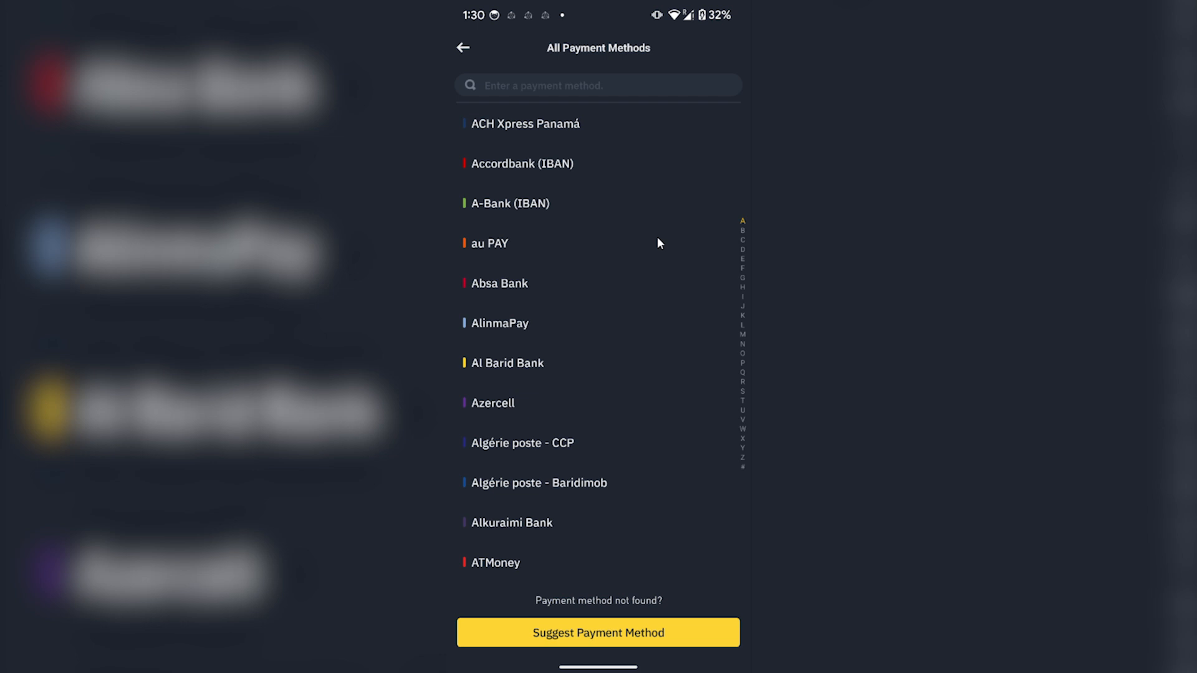
{"action": "mouse_move", "coordinate": [743, 397]}
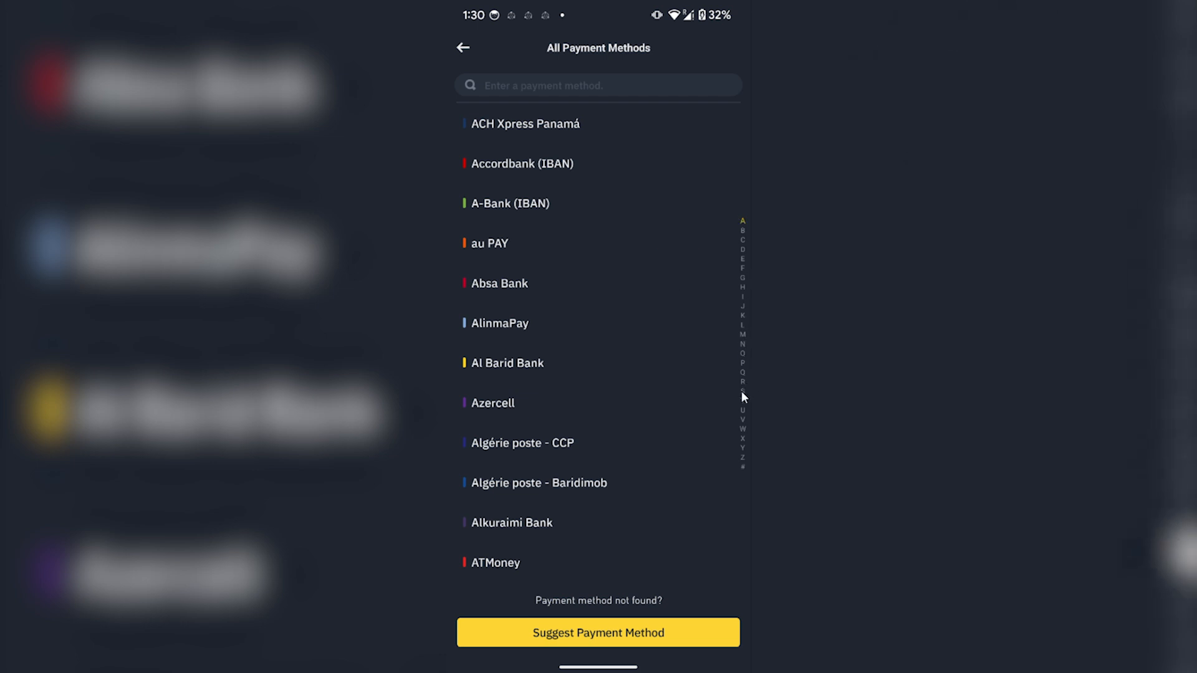
- Jump to the S section and search for 's' to find Skrill (Moneybookers)
{"action": "left_click", "coordinate": [741, 391]}
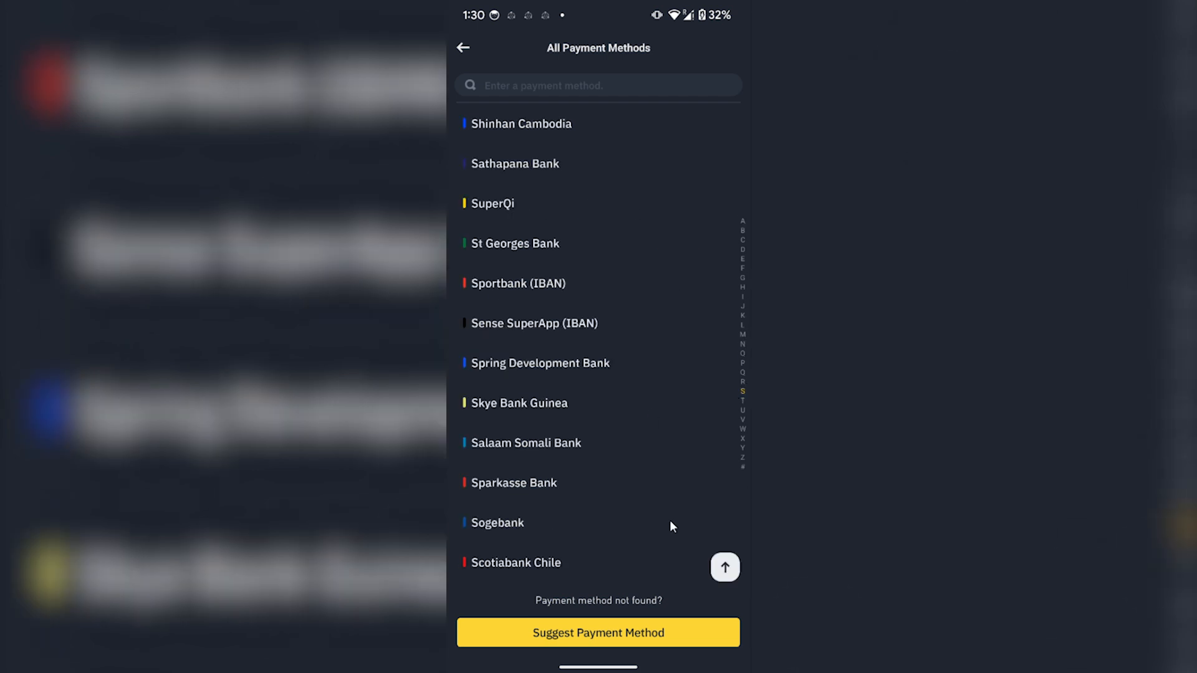
{"action": "left_click", "coordinate": [597, 84]}
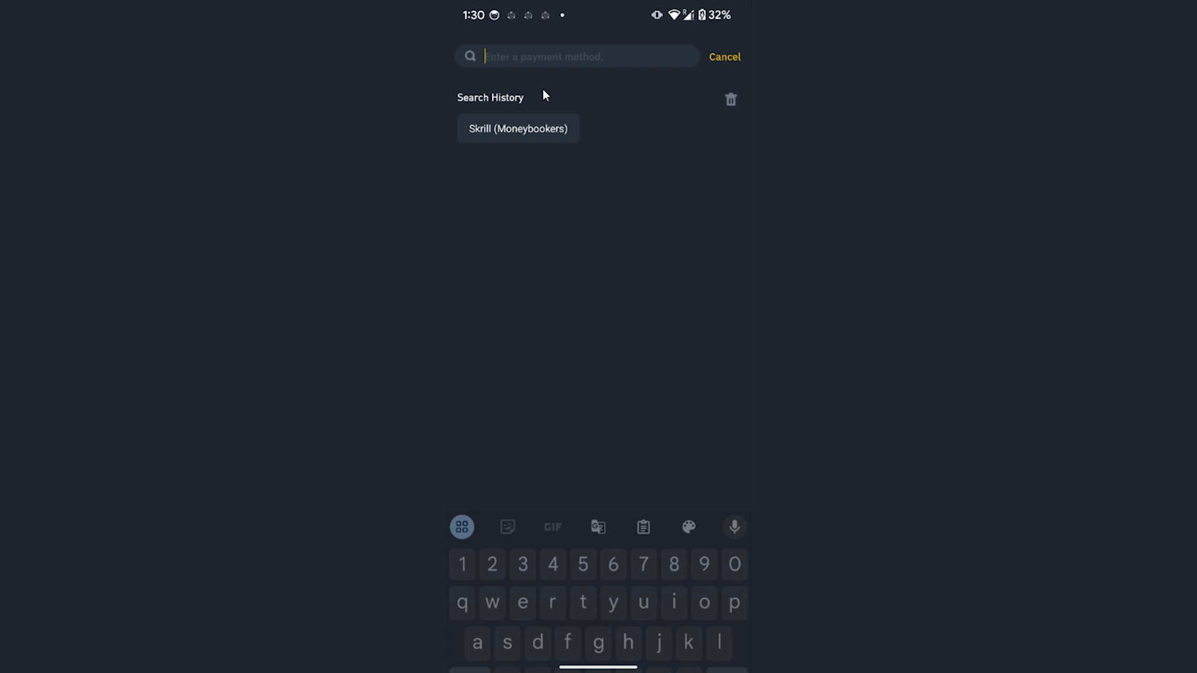
{"action": "type", "text": "s"}
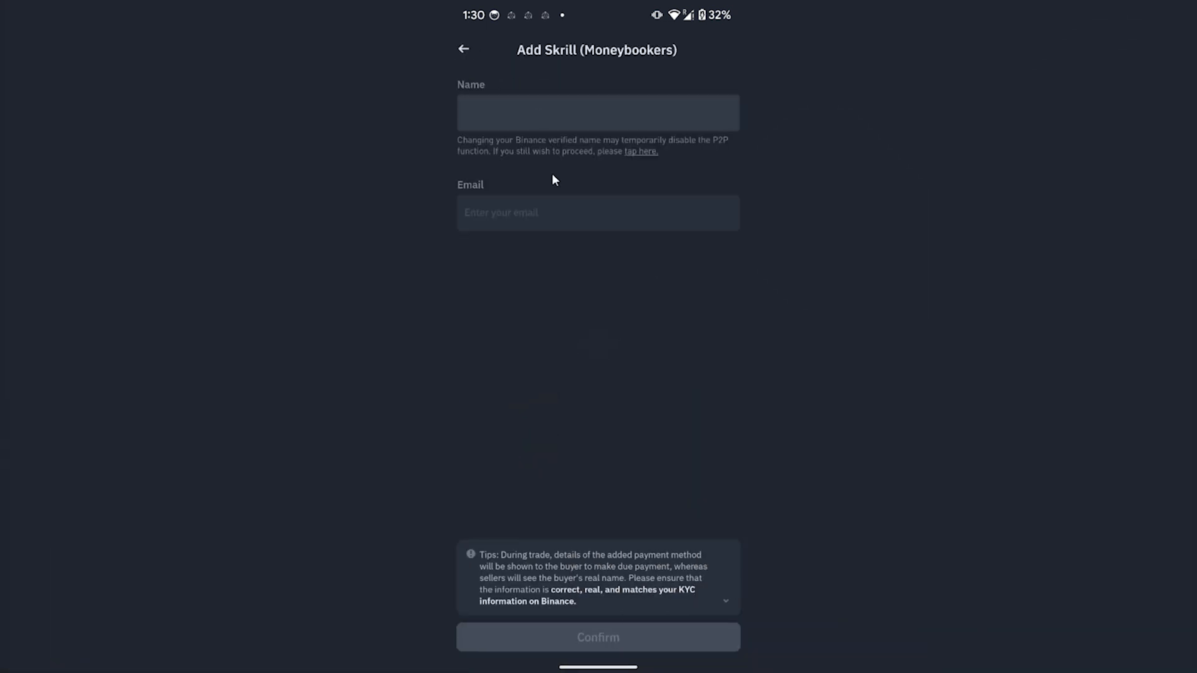
- Confirm the Skrill (Moneybookers) account details and submit the email verification code
{"action": "left_click", "coordinate": [597, 212]}
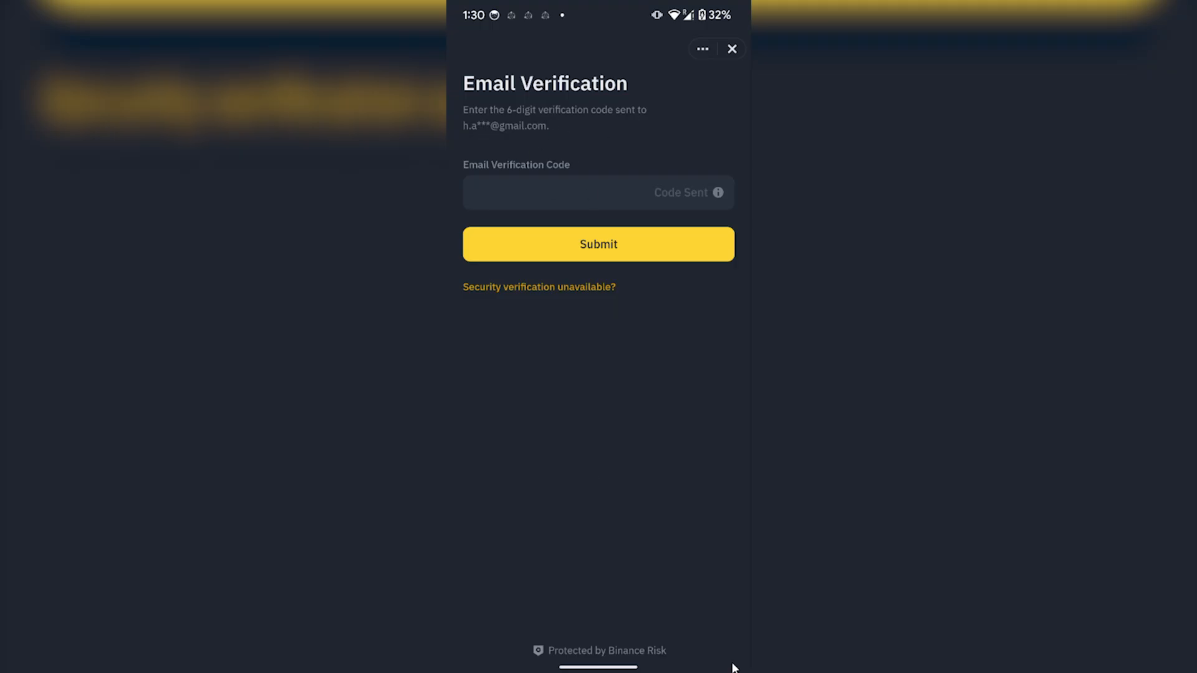
{"action": "left_click", "coordinate": [597, 192]}
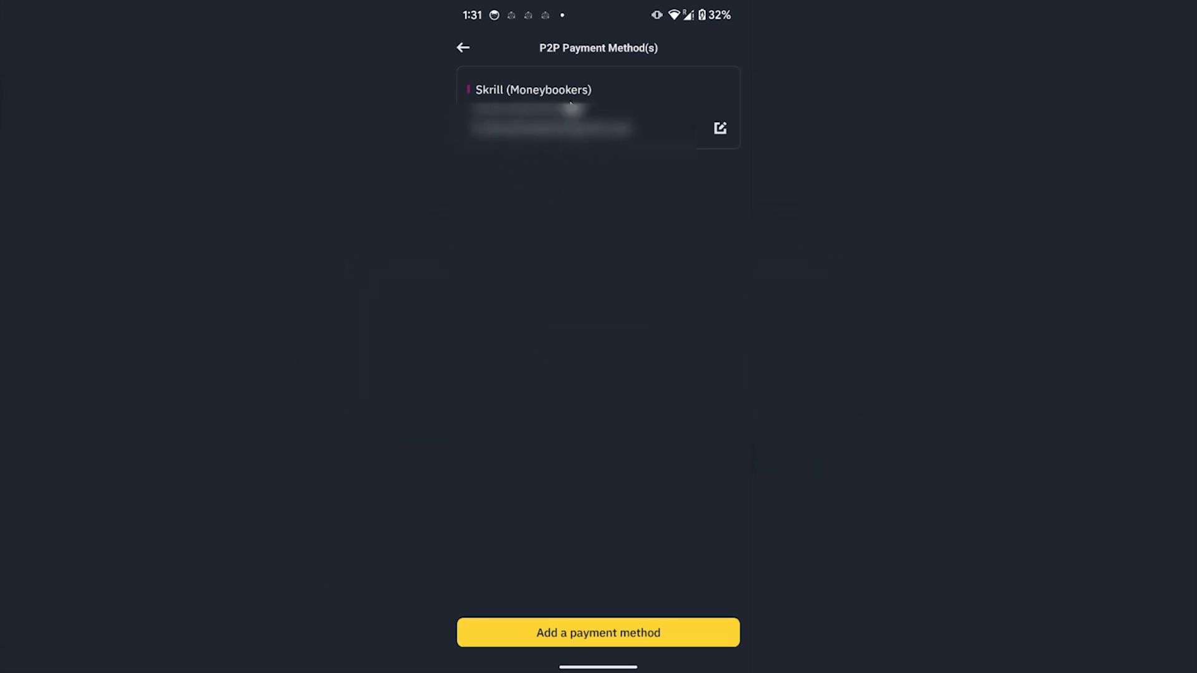
{"action": "mouse_move", "coordinate": [593, 101]}
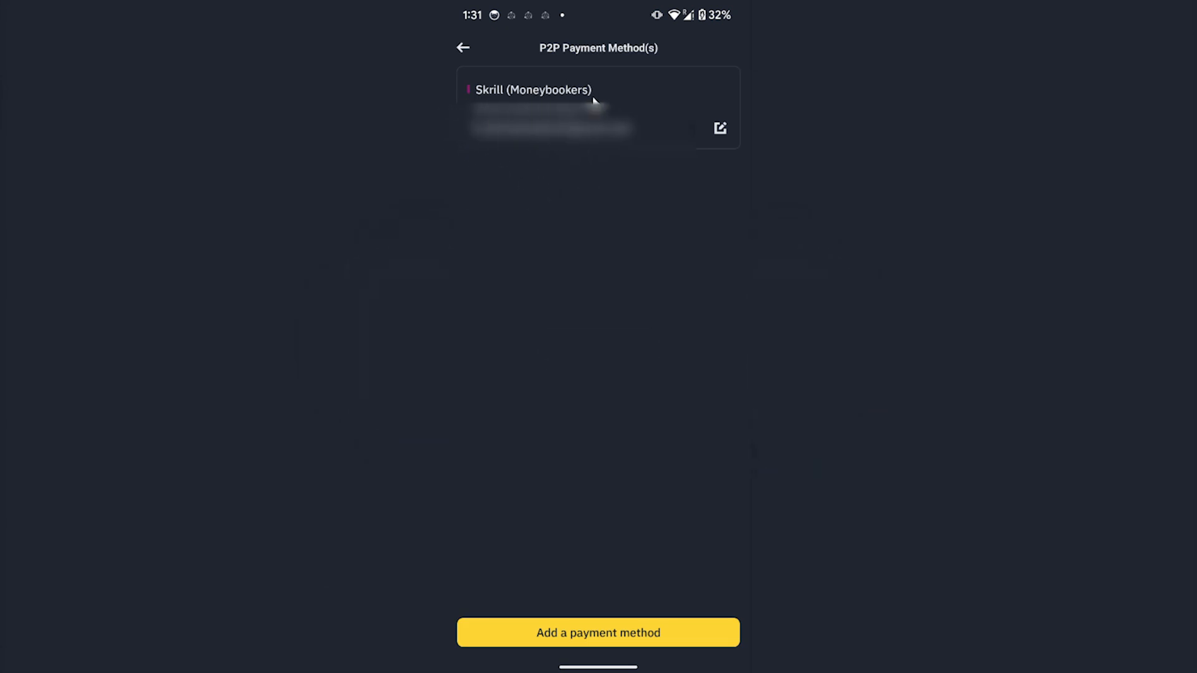